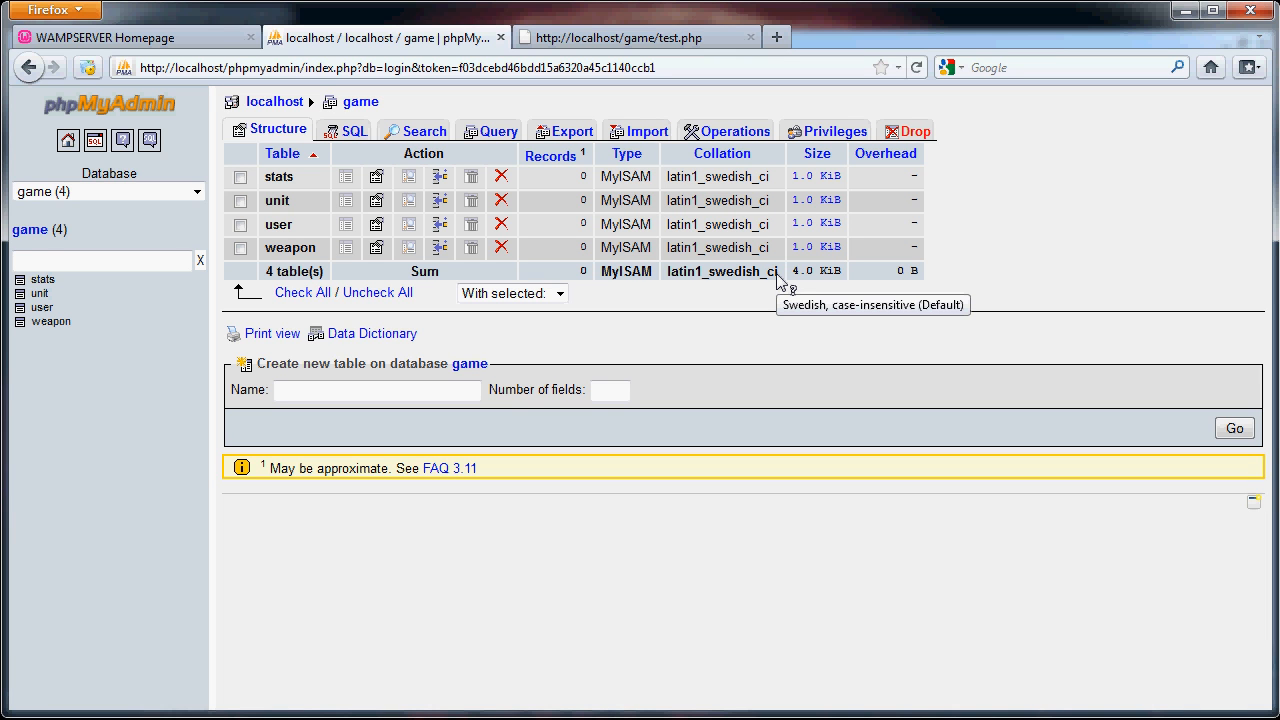
mouse_move(360, 318)
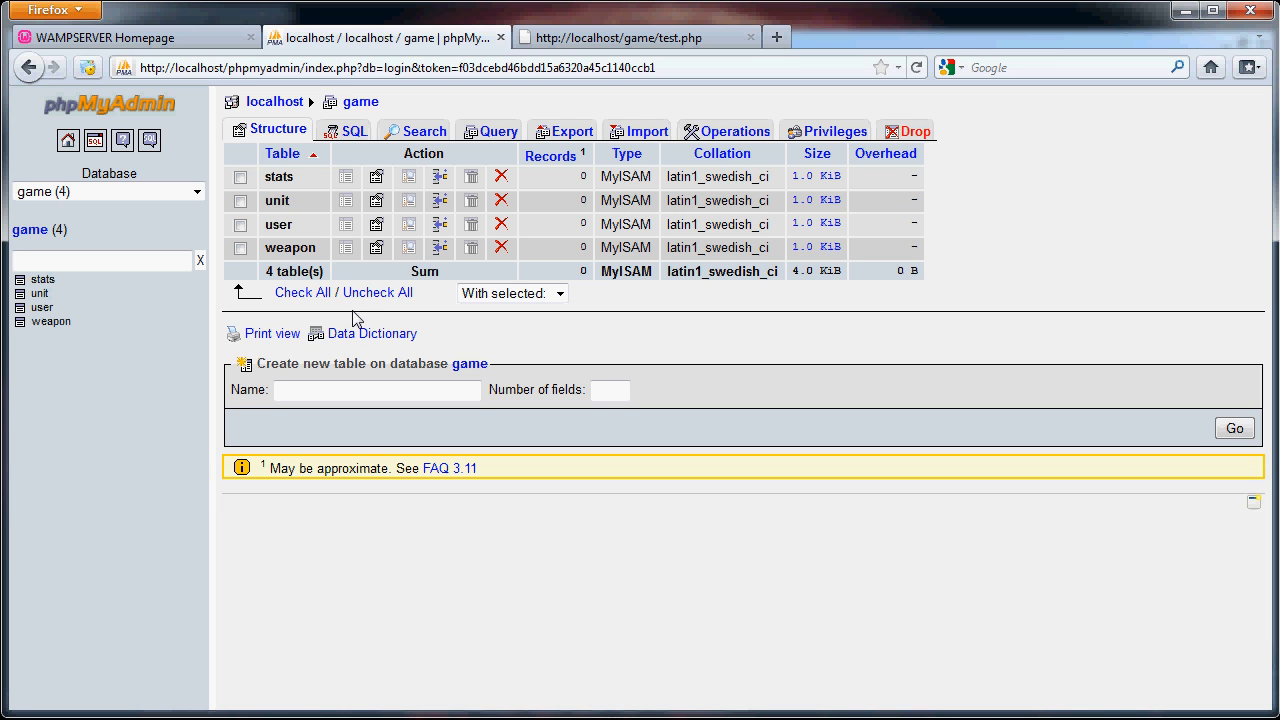
mouse_move(428, 292)
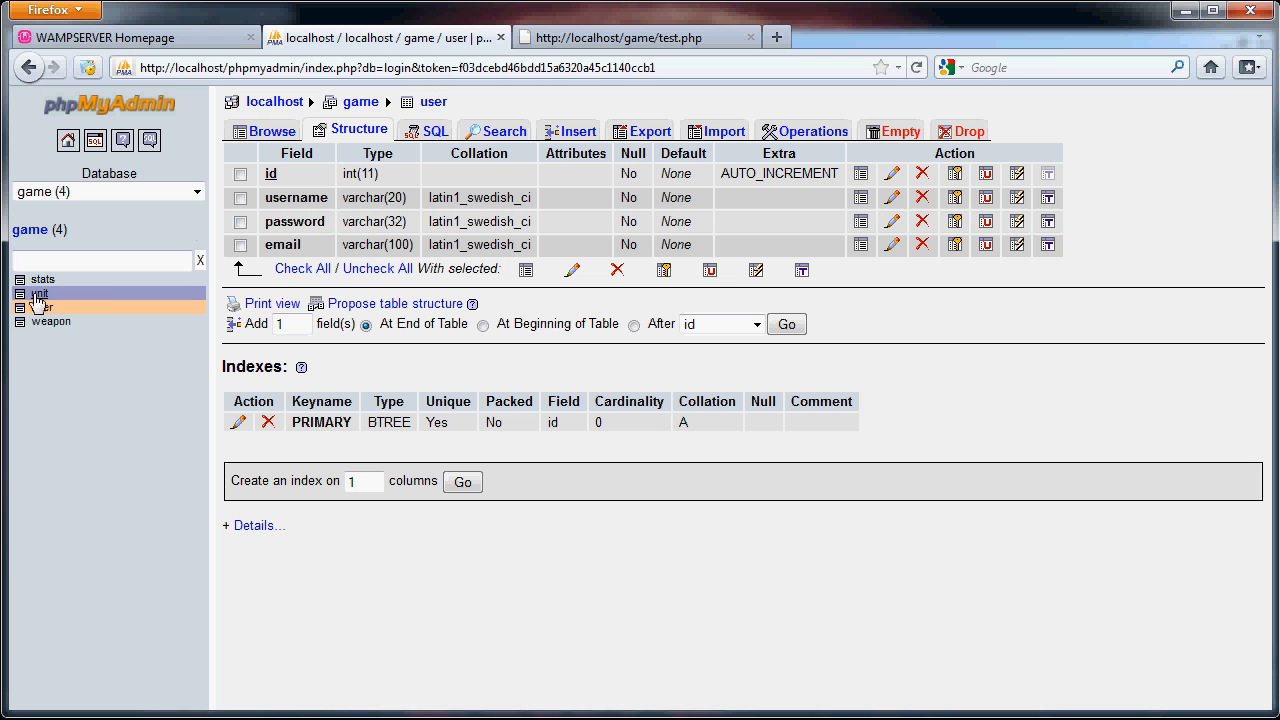
Review the stats and unit table structures of the game database in phpMyAdmin
click(44, 280)
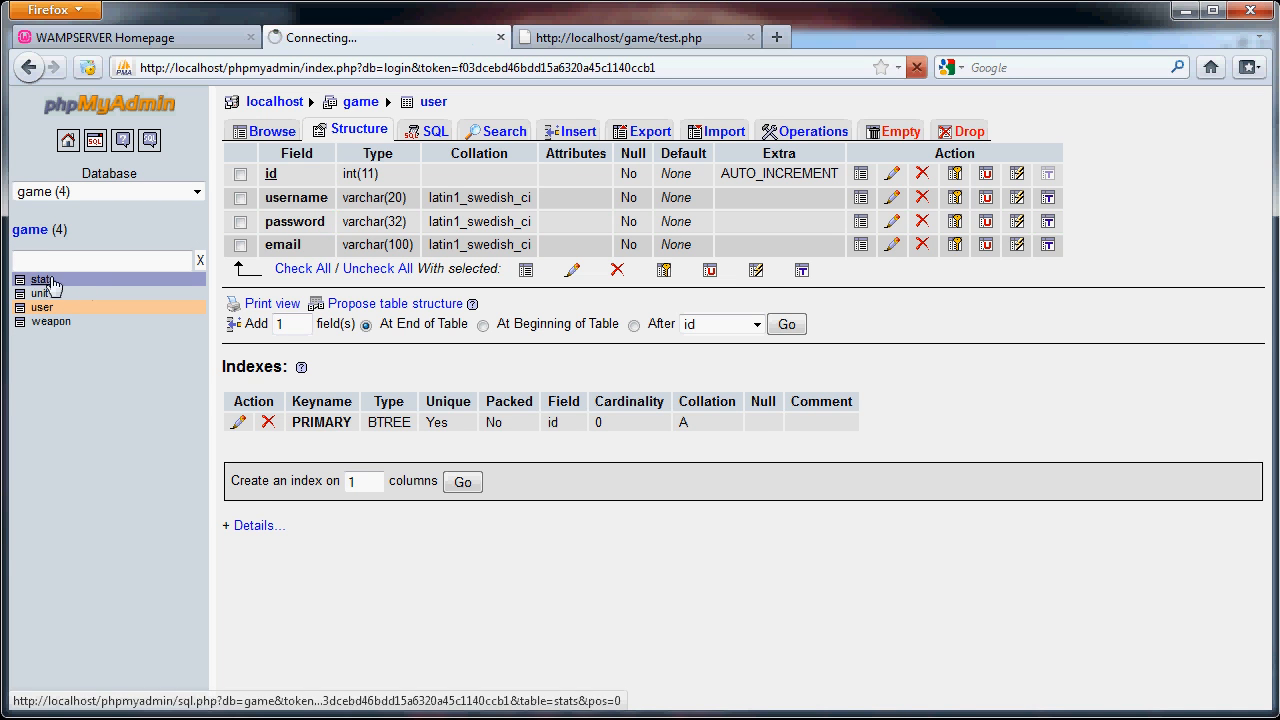
click(44, 278)
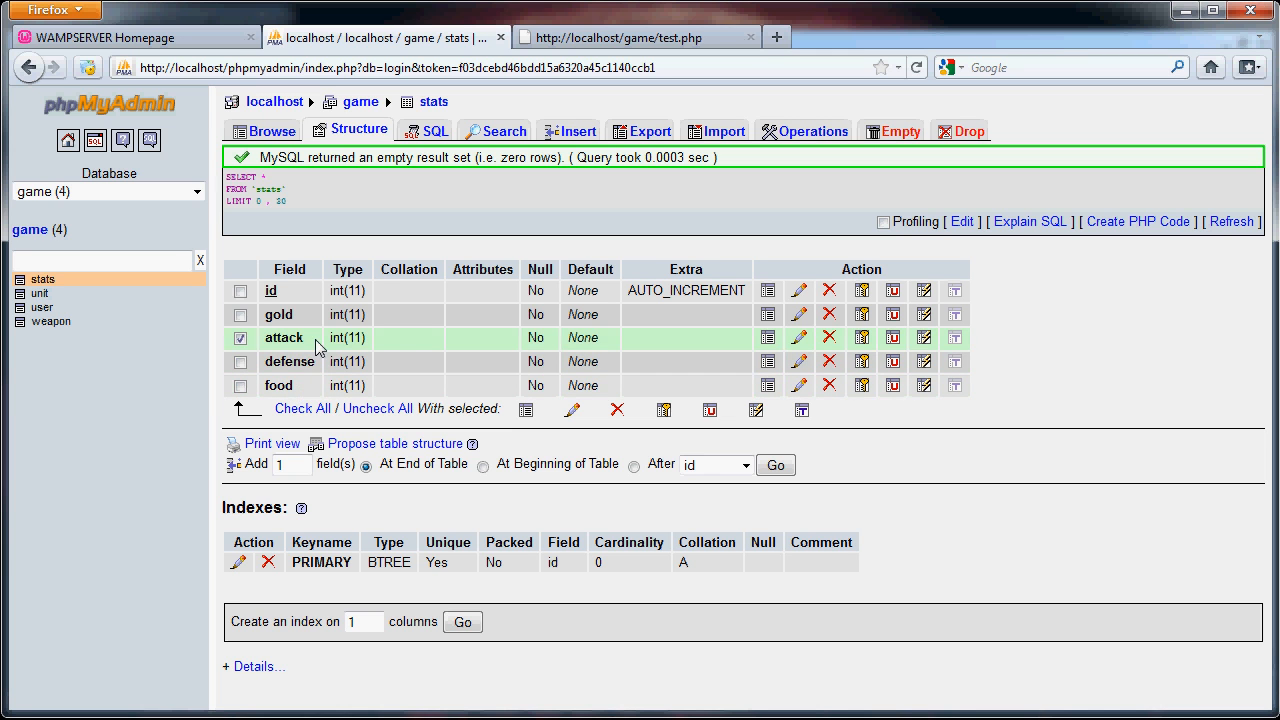
click(240, 336)
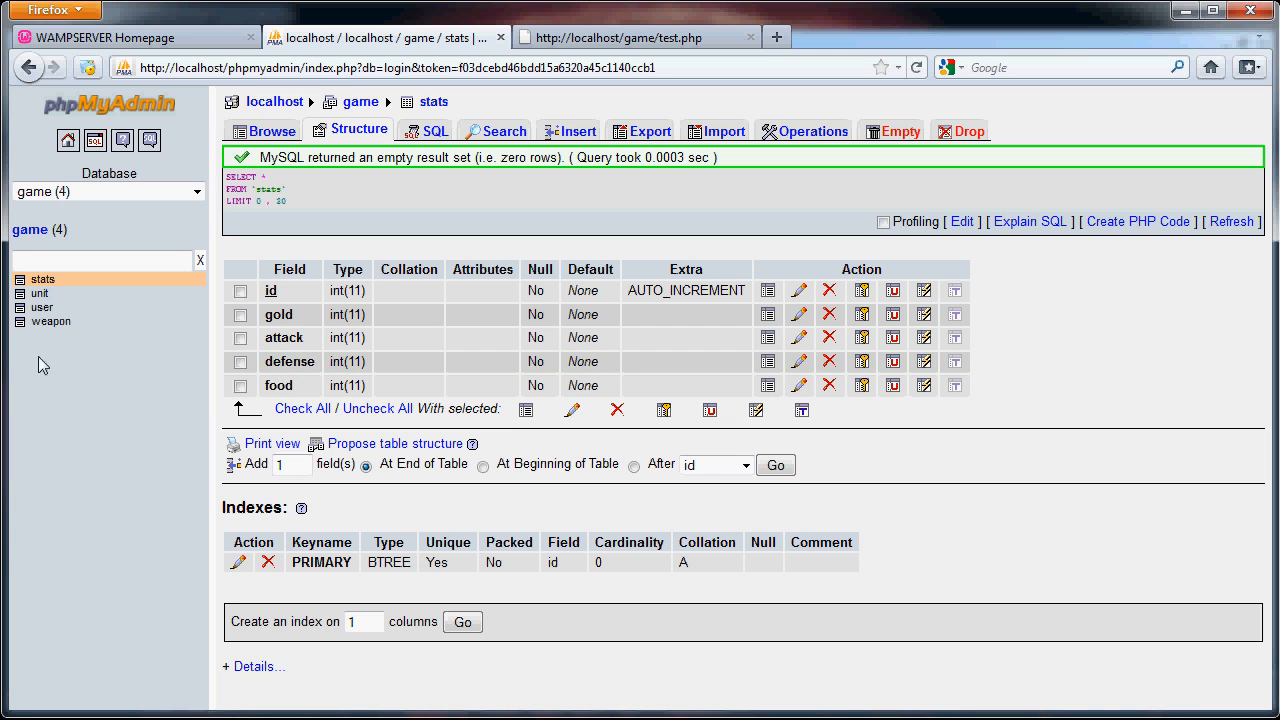
mouse_move(116, 398)
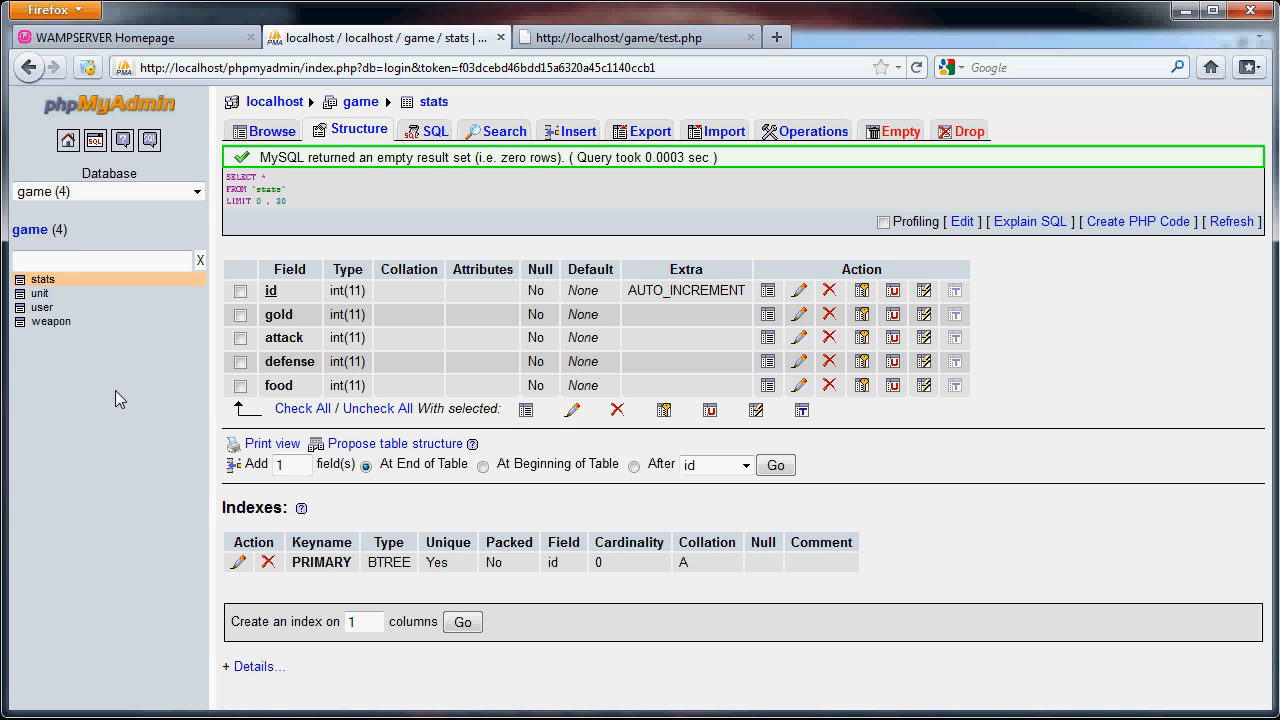
click(40, 292)
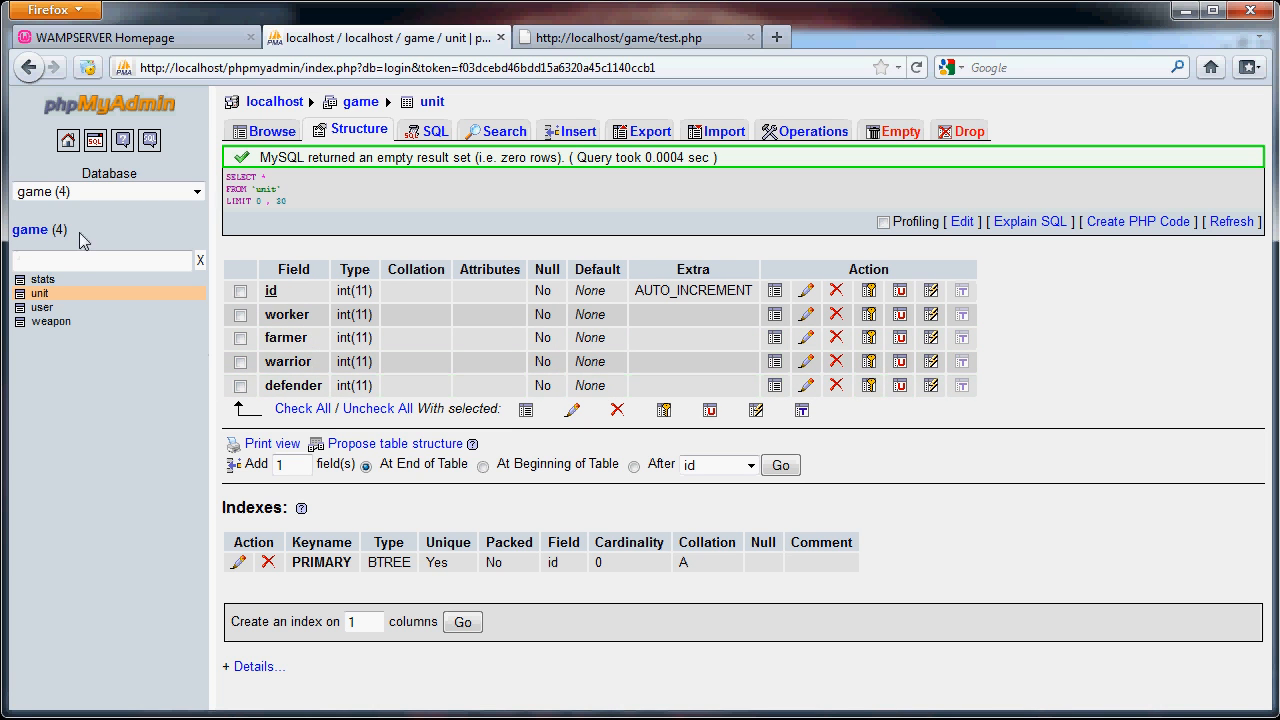
click(42, 278)
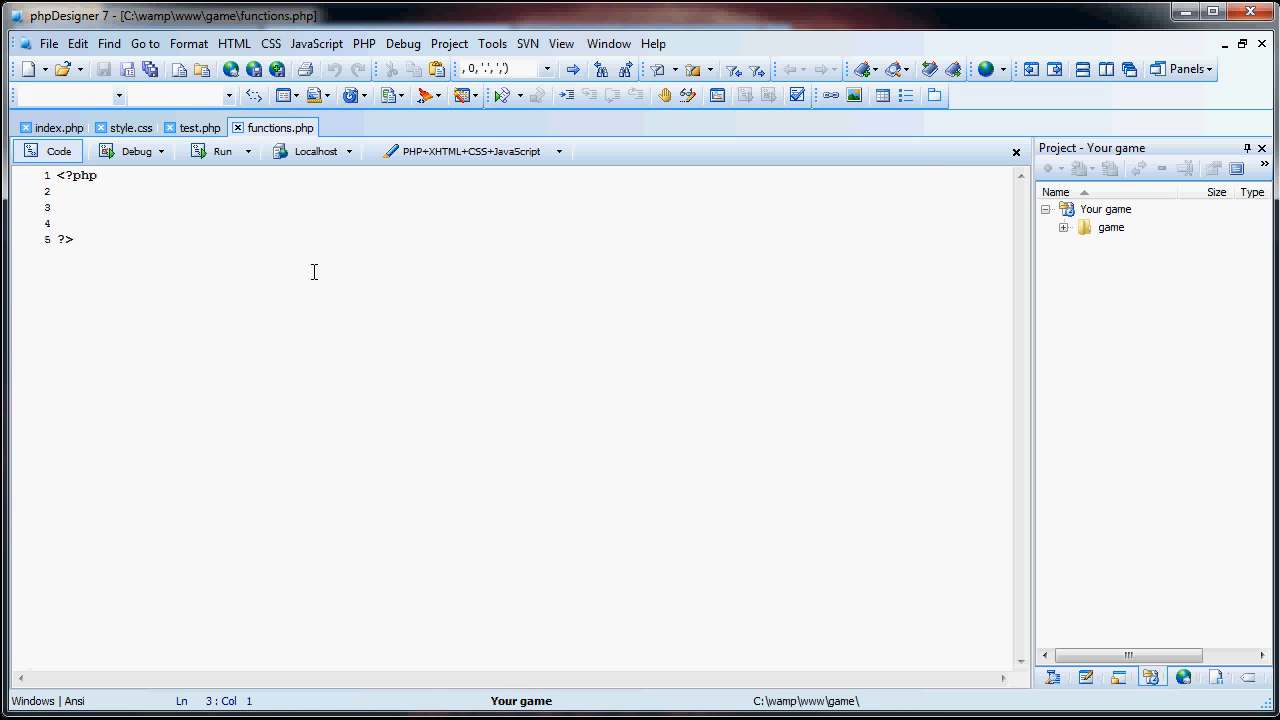
Switch from functions.php to test.php and place the cursor in its PHP block
click(192, 128)
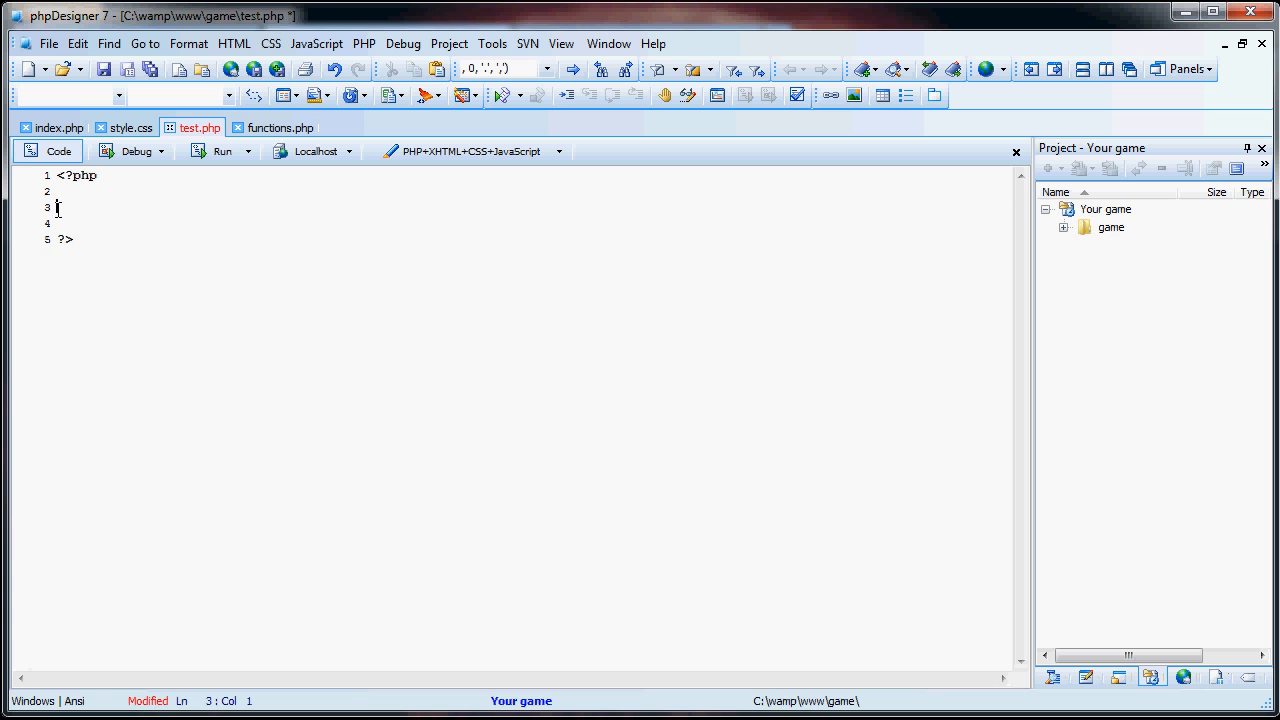
click(272, 128)
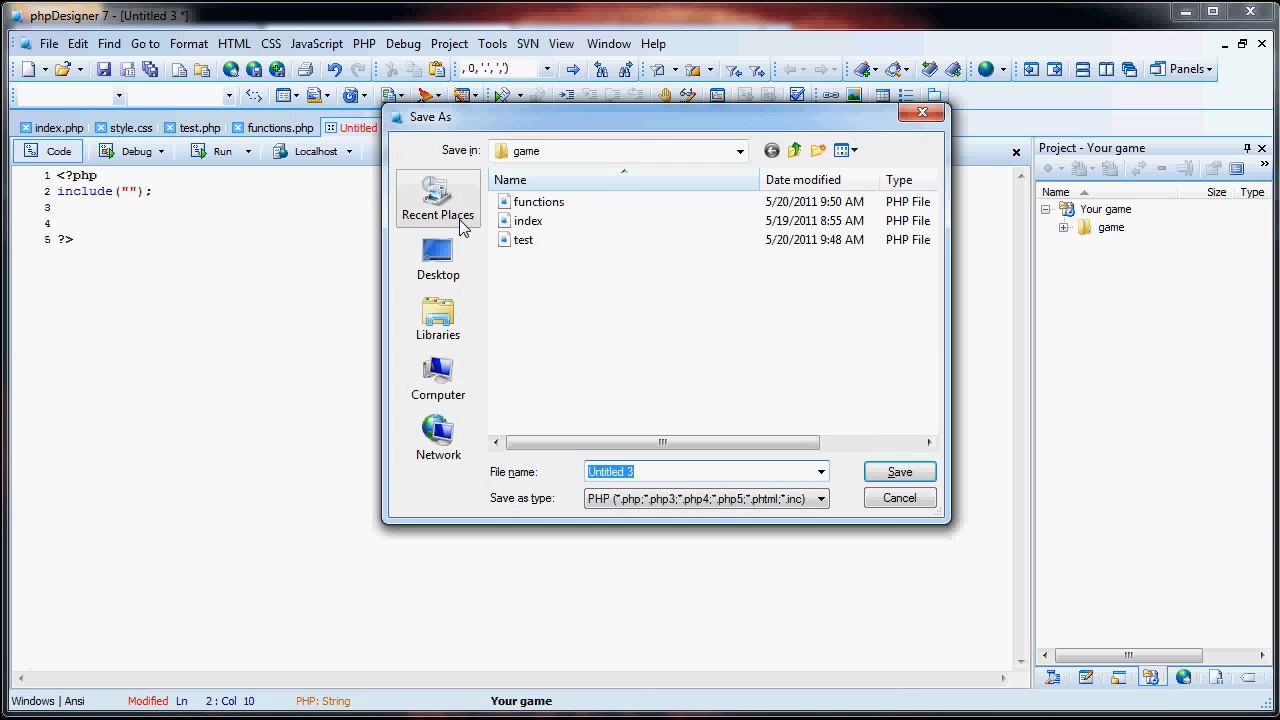
Save the new file as register.php in the game folder
click(896, 472)
text(functions.php)
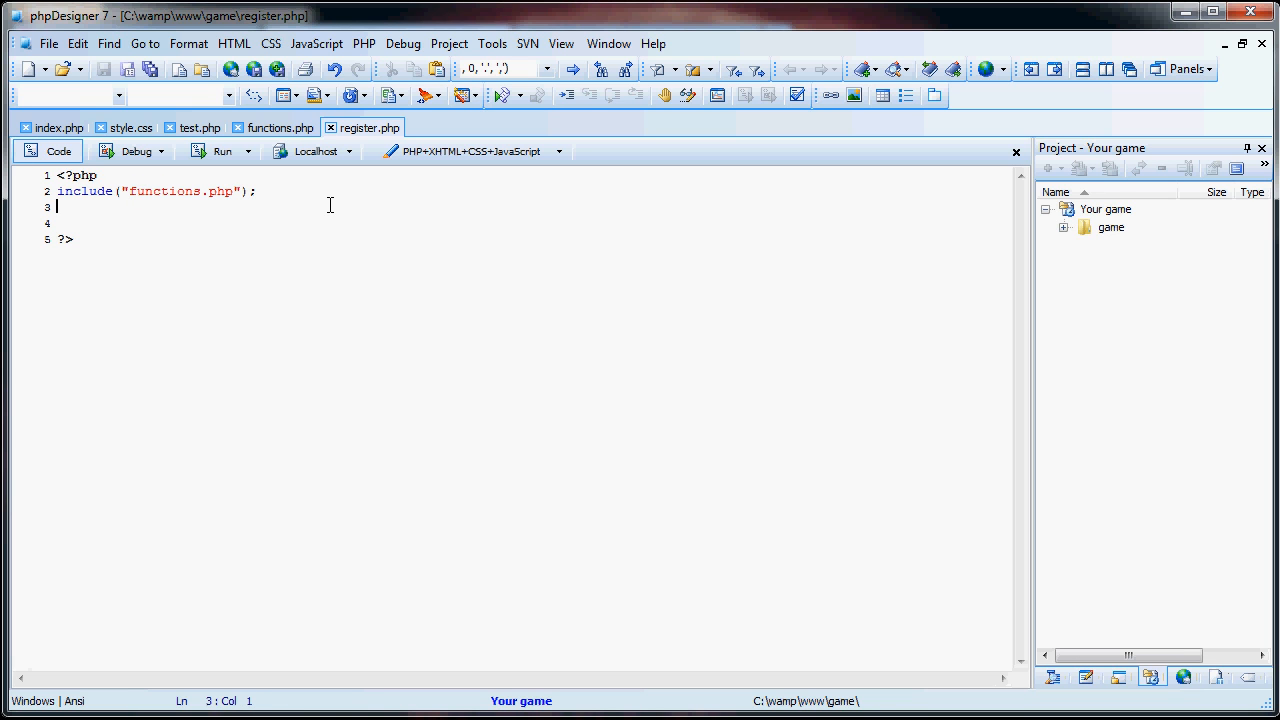
Add connect(); below the include and begin the $string test variable
text(connect();)
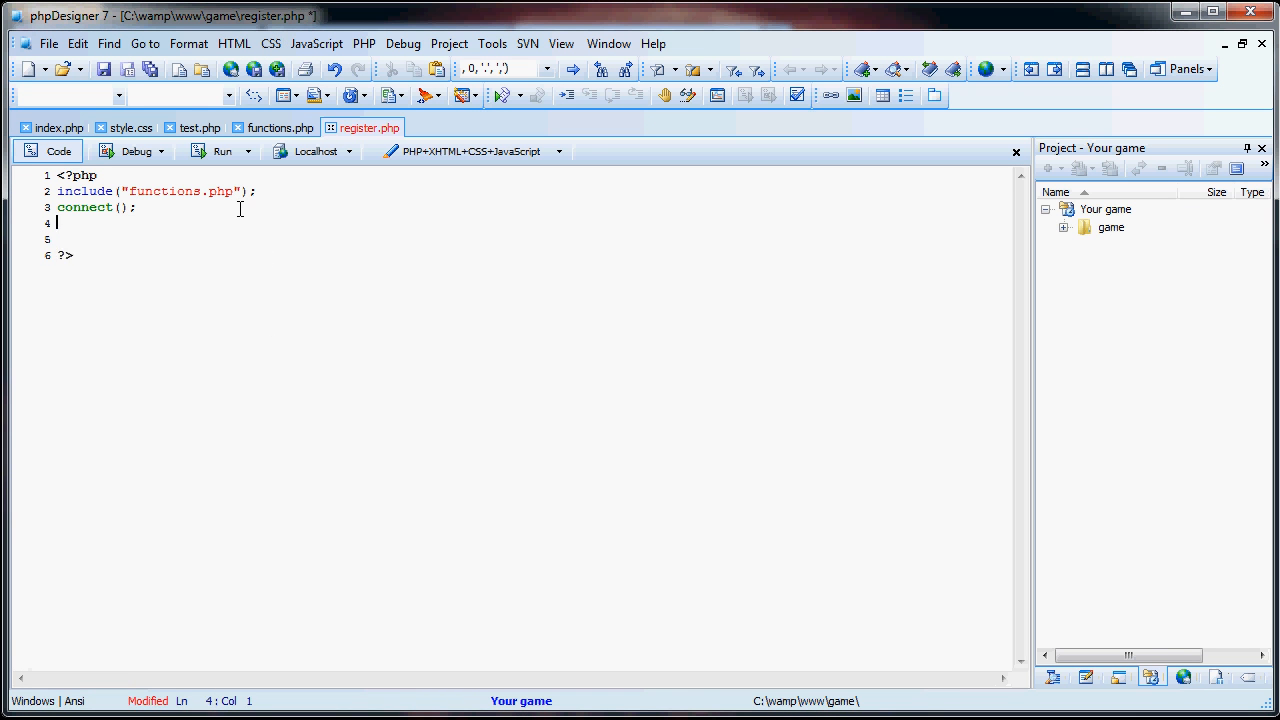
text($string = "Hello";)
text(echo protect($string);)
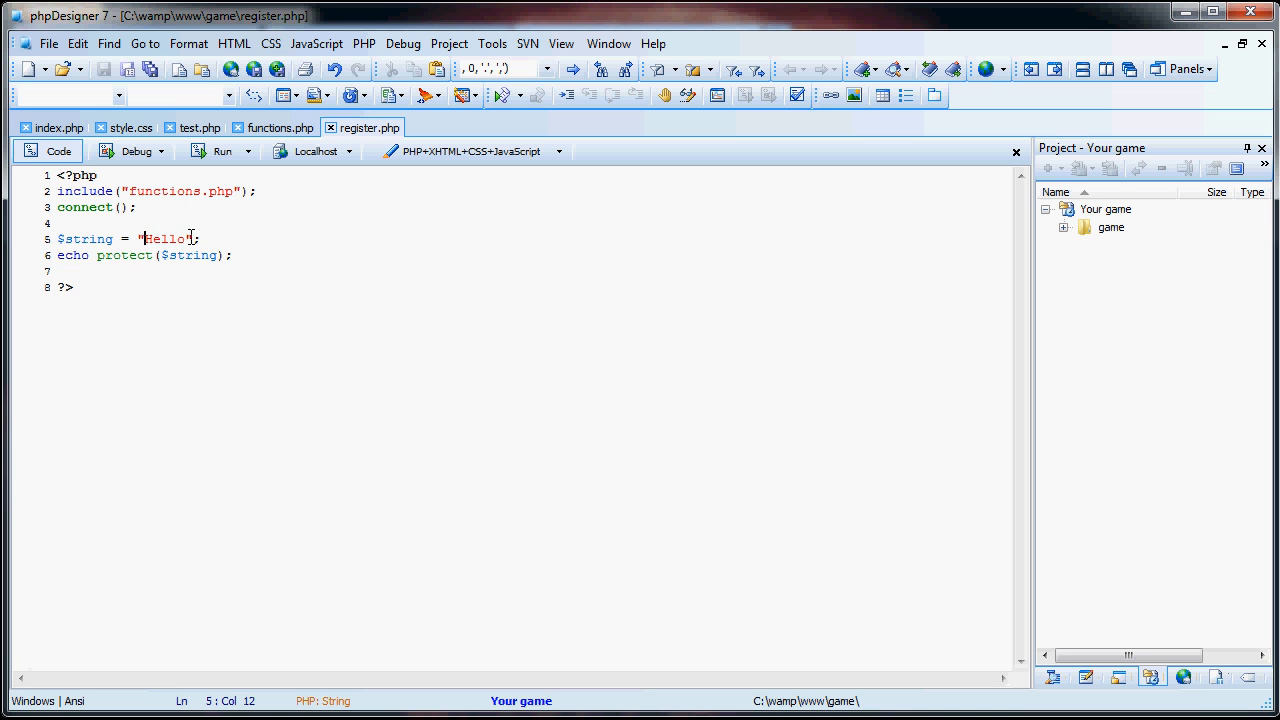
Begin an <html tag in register.php after the Hello echo test
text(<ht)
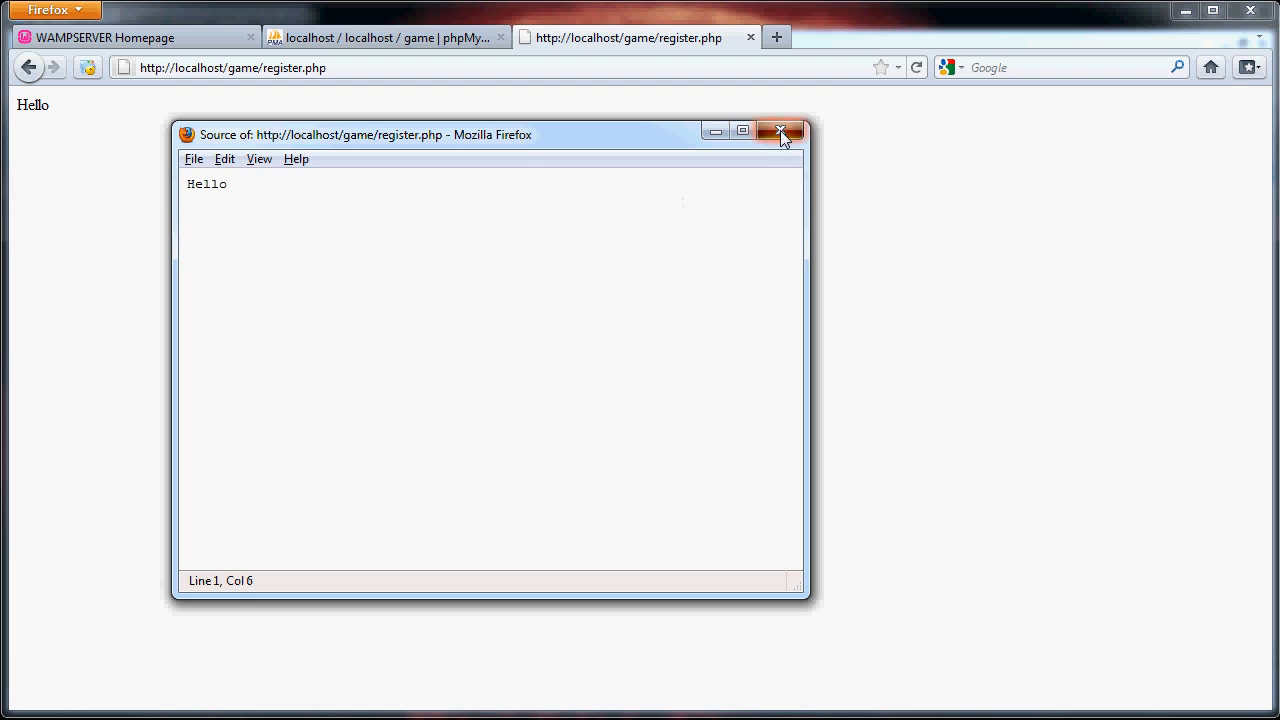
Close the page source window after confirming it shows only Hello
click(780, 132)
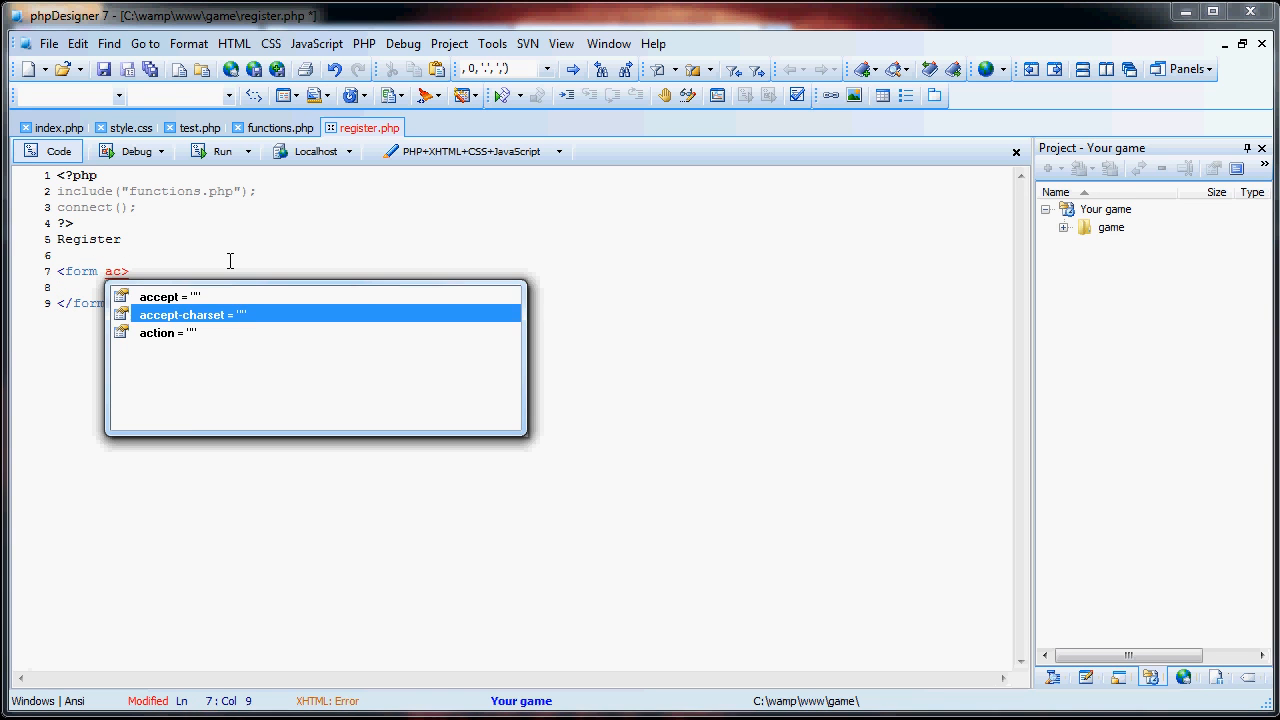
Give the form action="register.php" and an empty method attribute
text(action="register.php" method=")
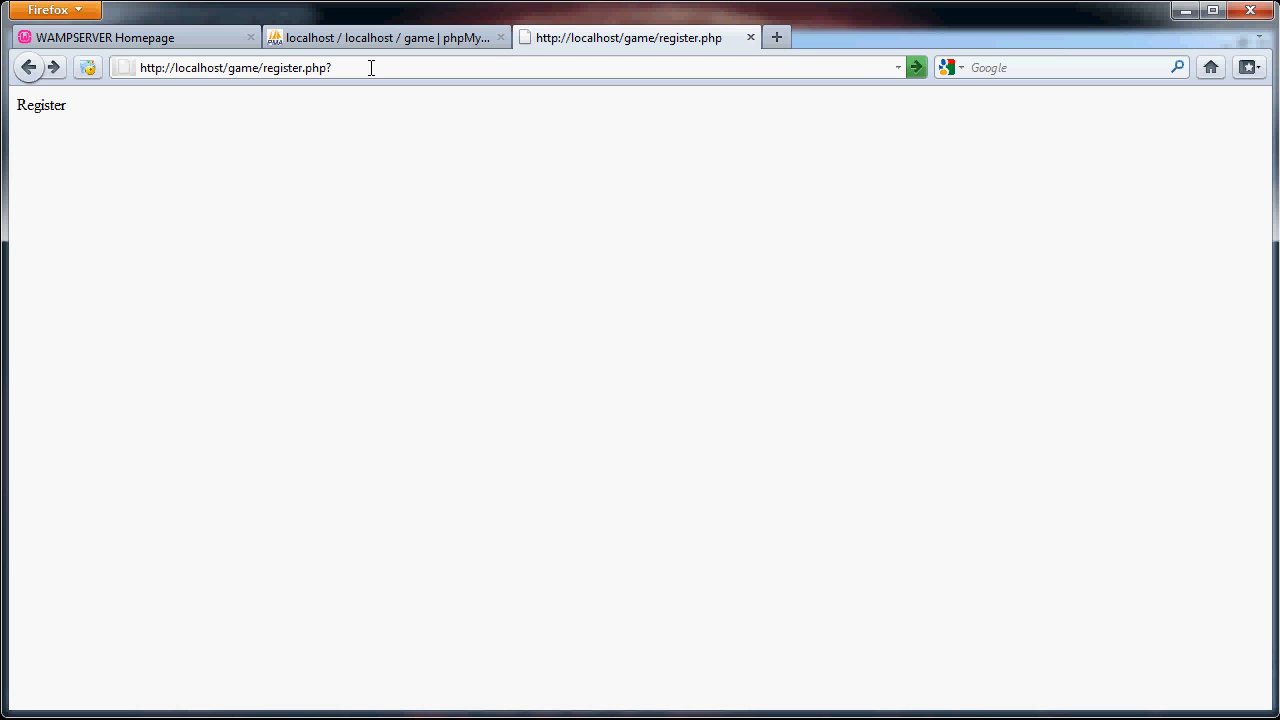
Request register.php with ?username=Copephobia' or 1==1 appended to the address
text(username=Copephobia' or 1==1)
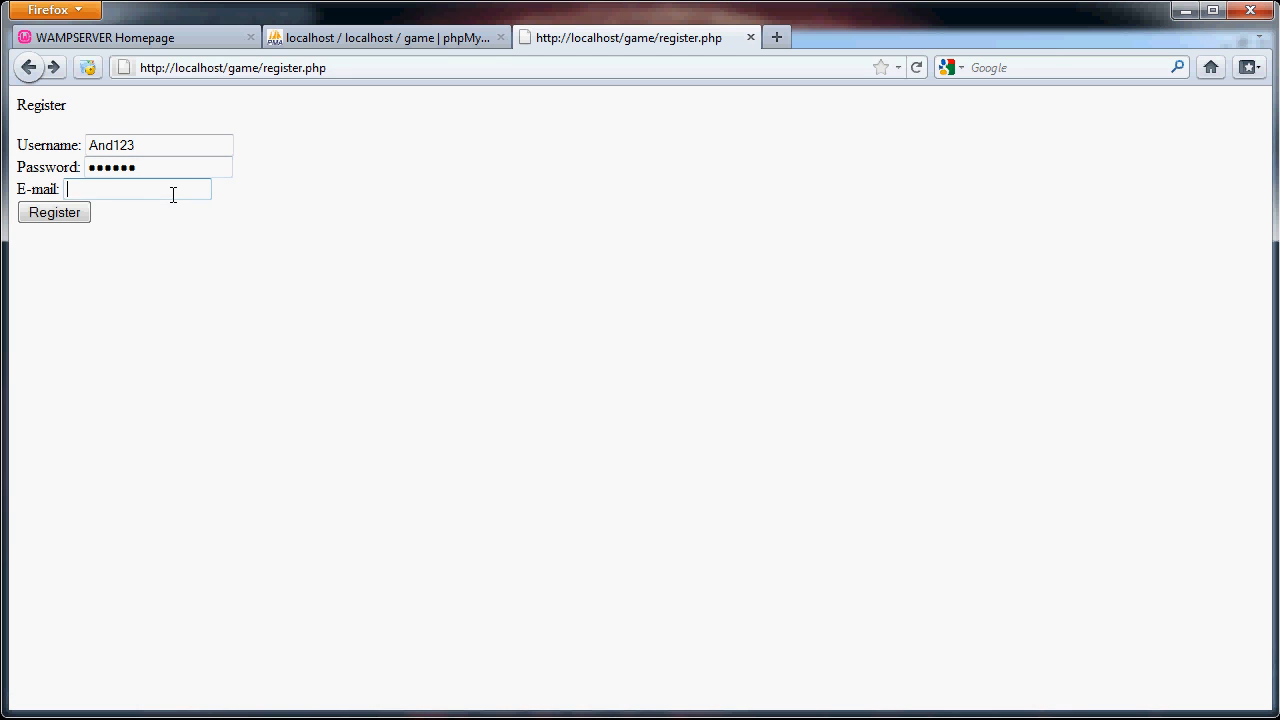
Enter 123 as the e-mail and submit the registration form for And123
text(123)
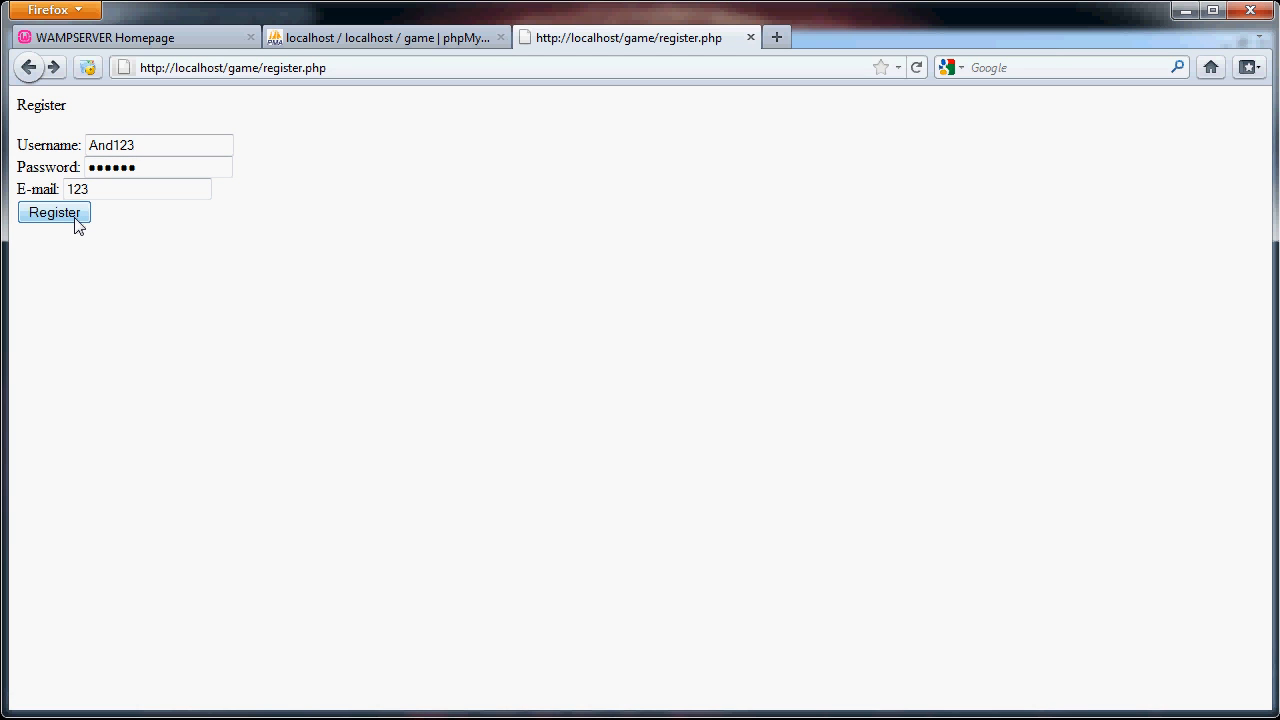
click(54, 212)
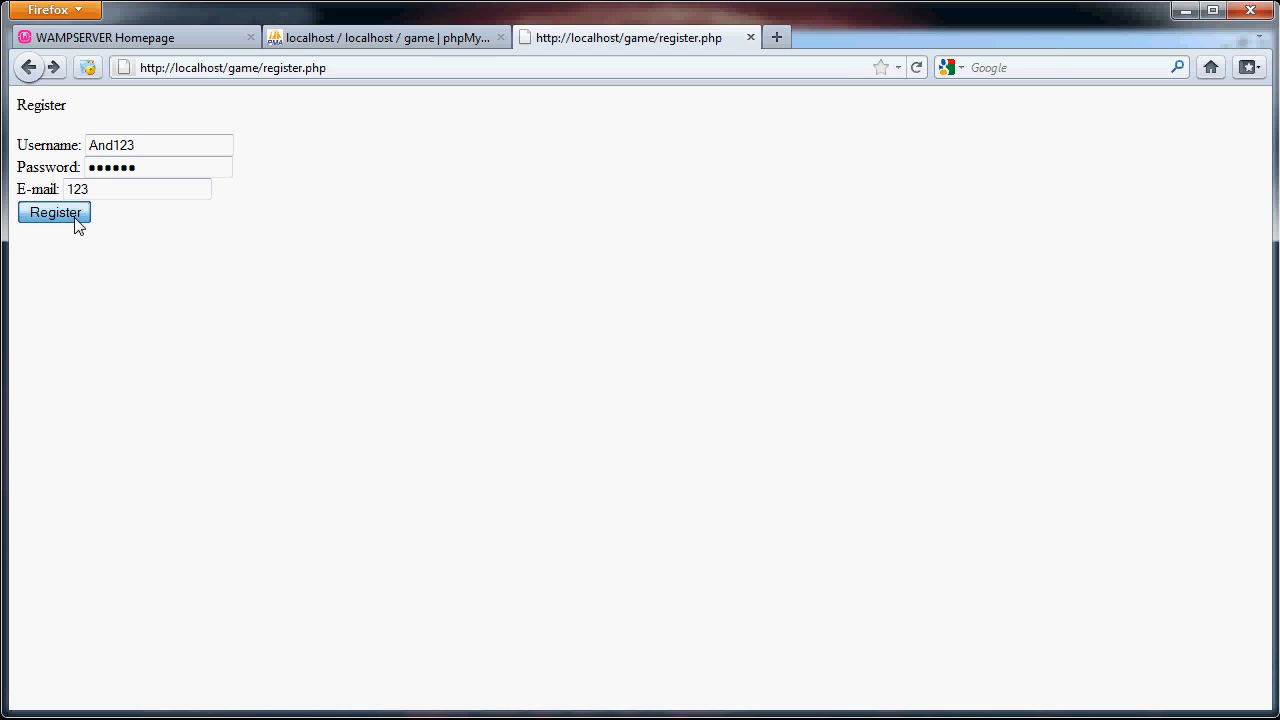
mouse_move(838, 324)
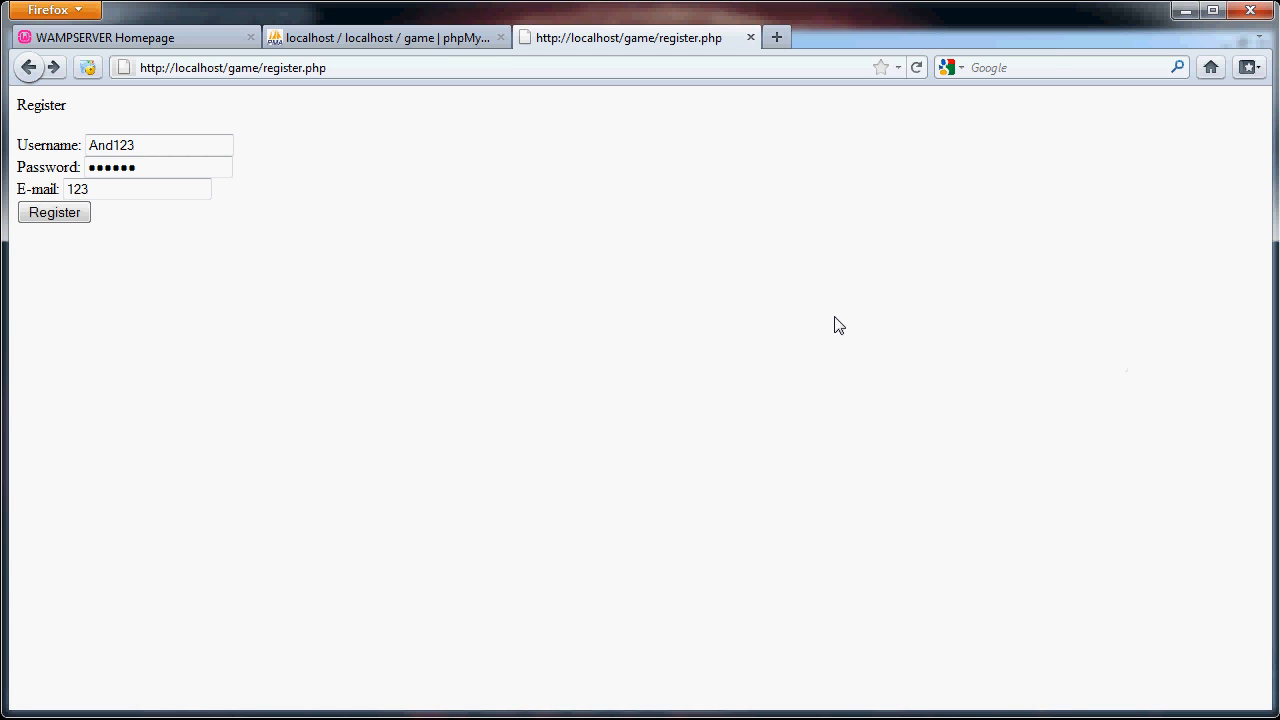